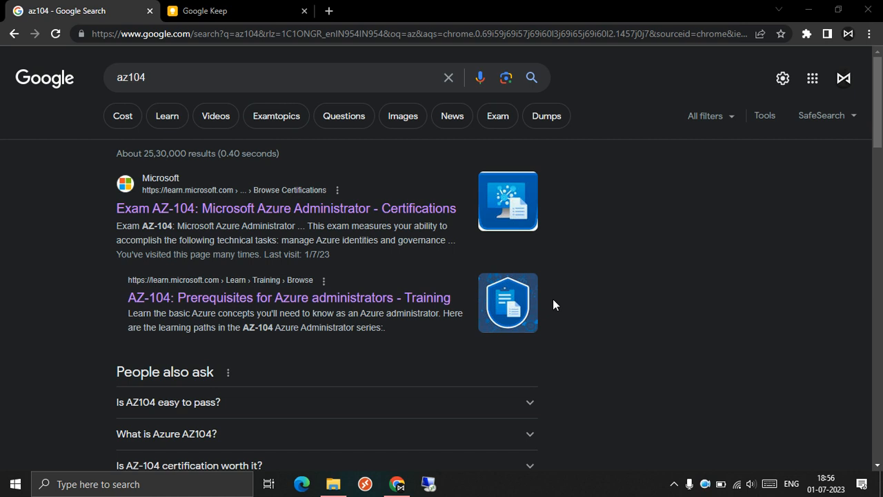
pyautogui.moveTo(343, 244)
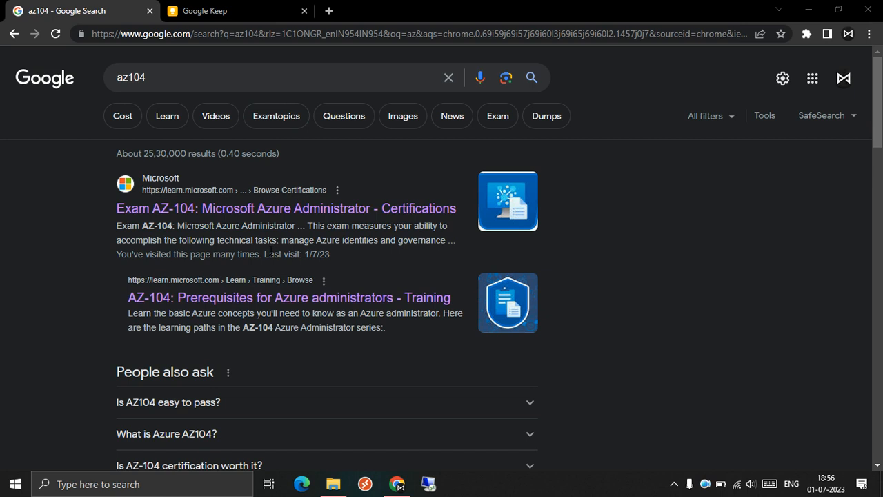
# Open the Exam AZ-104: Microsoft Azure Administrator certification page from the search results.
pyautogui.click(286, 208)
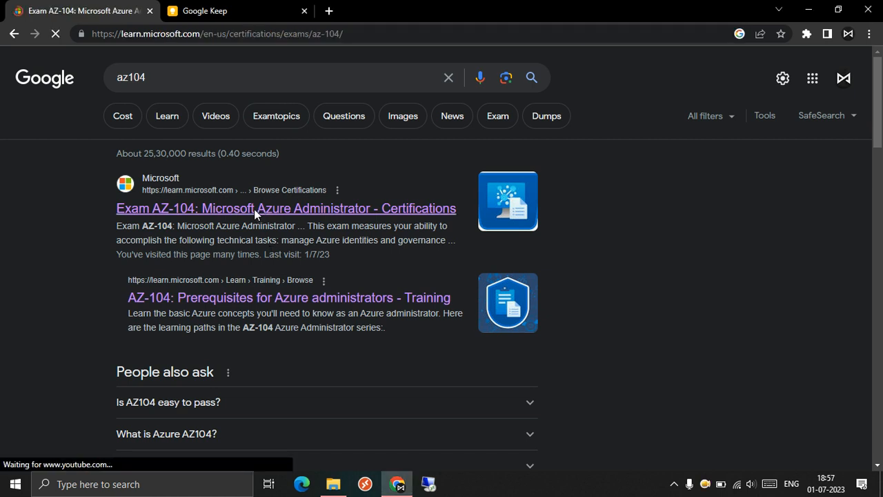
pyautogui.click(285, 207)
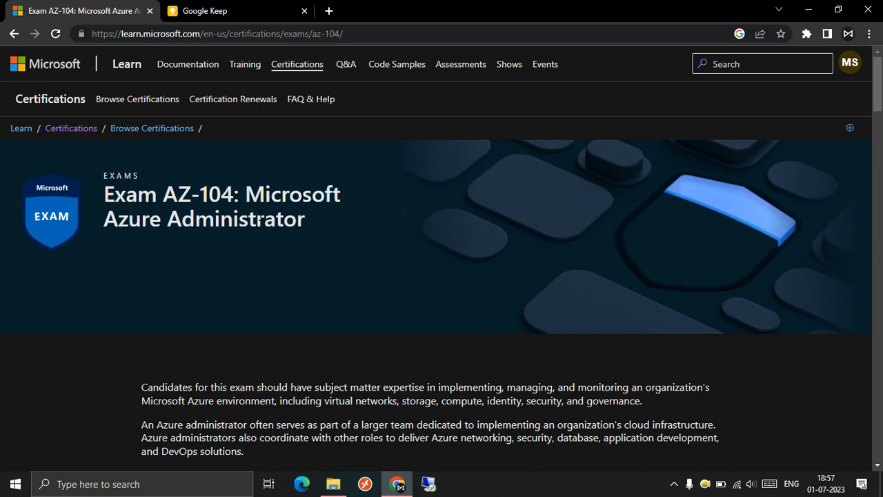
pyautogui.moveTo(223, 221)
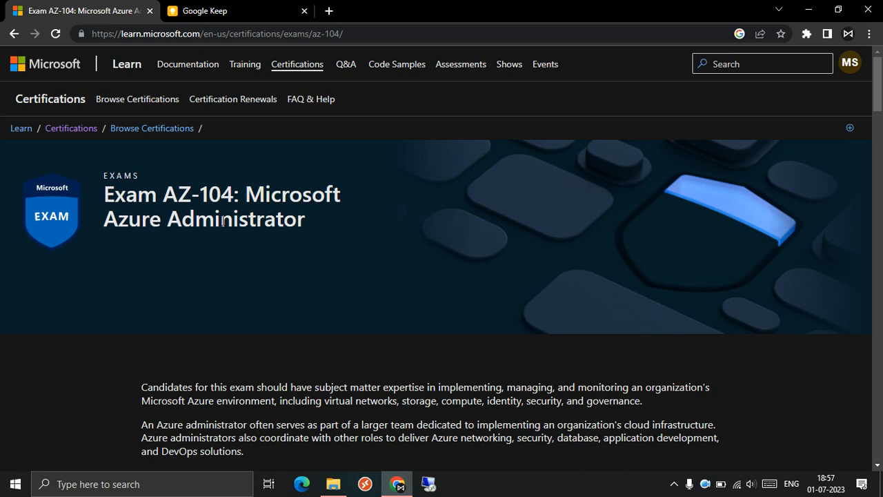
pyautogui.moveTo(232, 247)
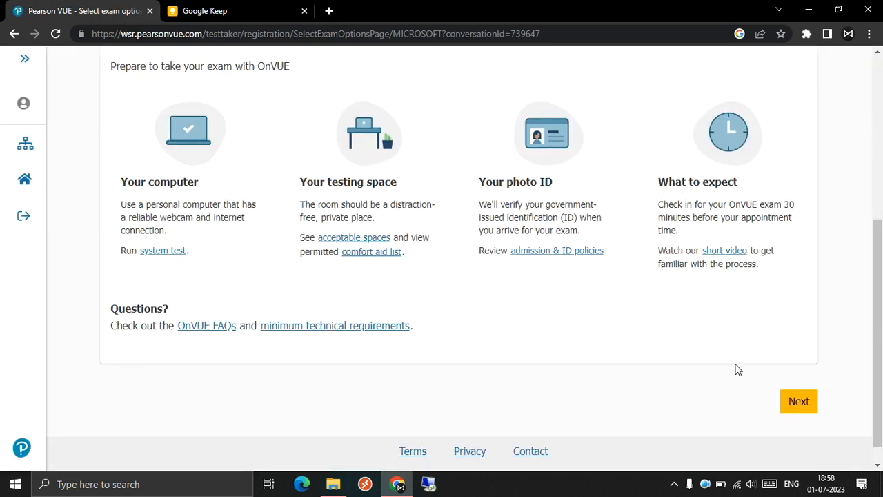
# Continue past the OnVUE information and choose English as the exam language.
pyautogui.click(798, 401)
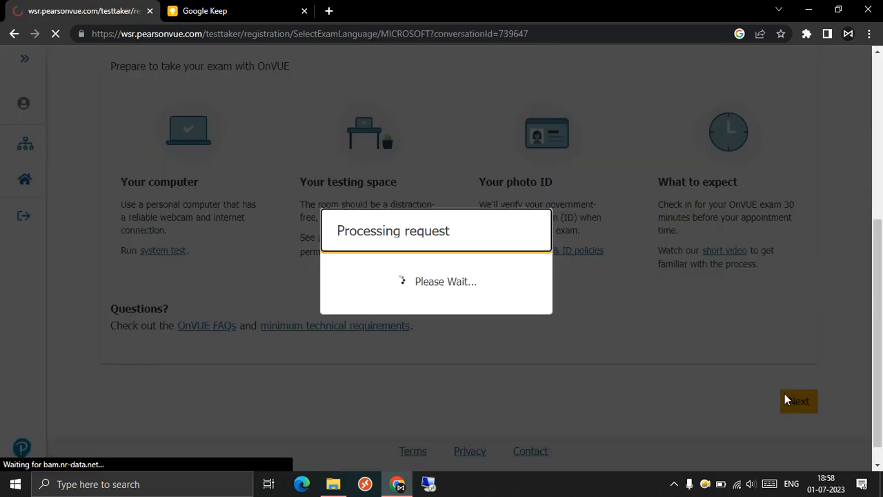
pyautogui.click(799, 401)
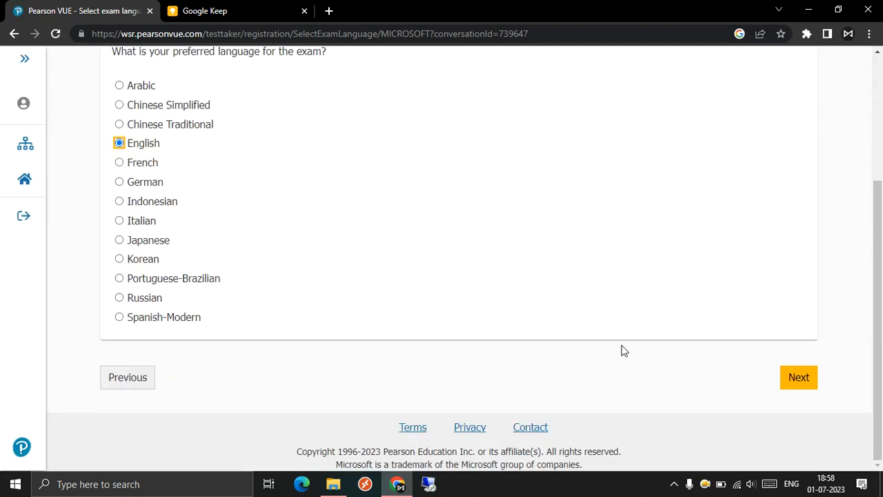
pyautogui.click(799, 377)
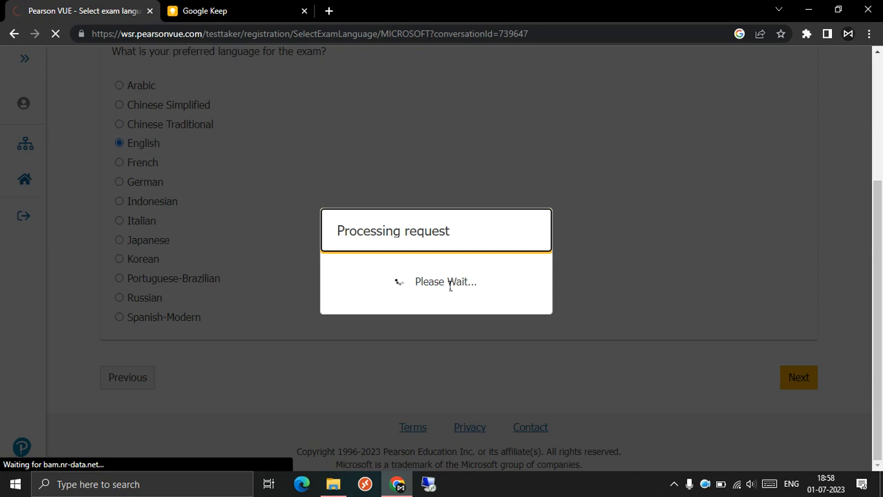
pyautogui.click(798, 377)
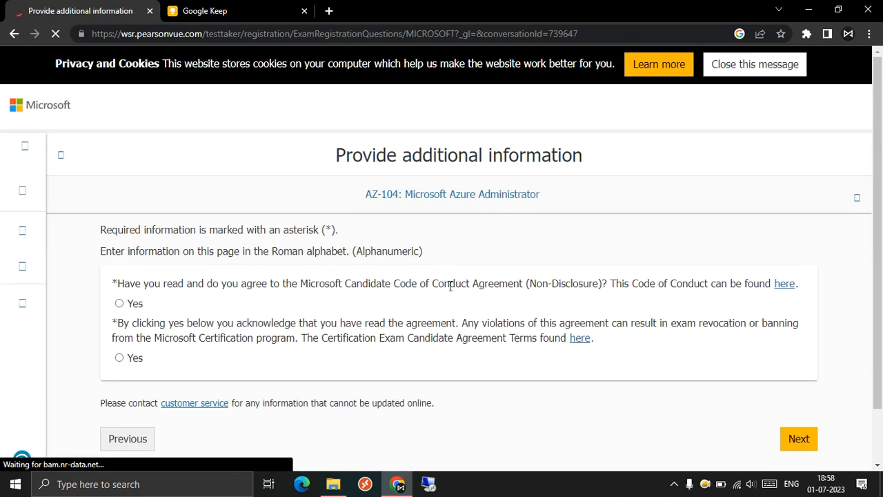
# Answer Yes to the Candidate Code of Conduct and Certification Exam Candidate Agreement.
pyautogui.click(118, 303)
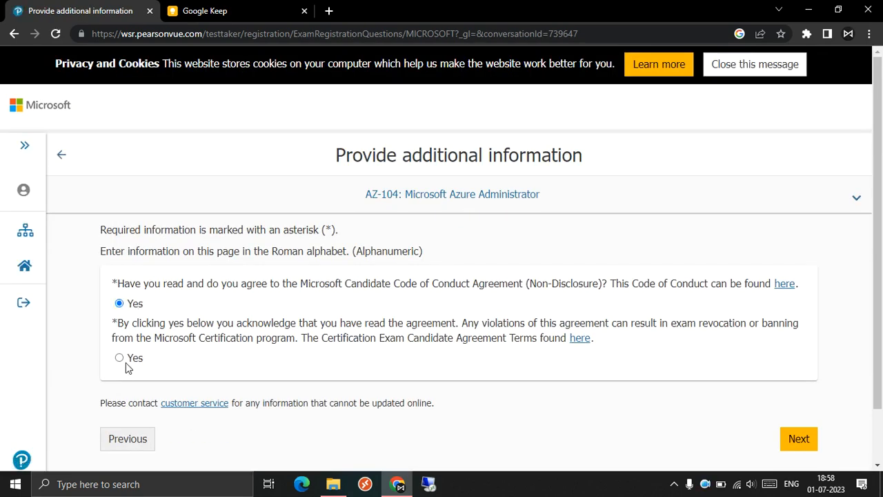
pyautogui.click(119, 357)
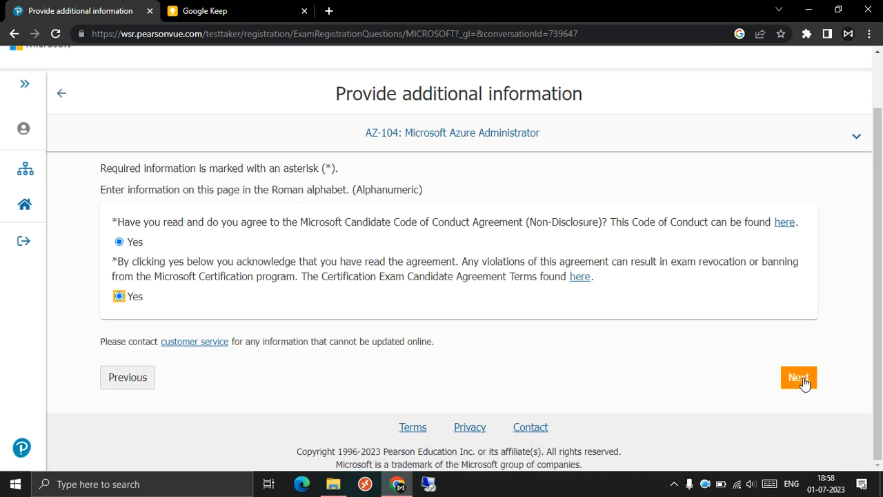
pyautogui.click(798, 378)
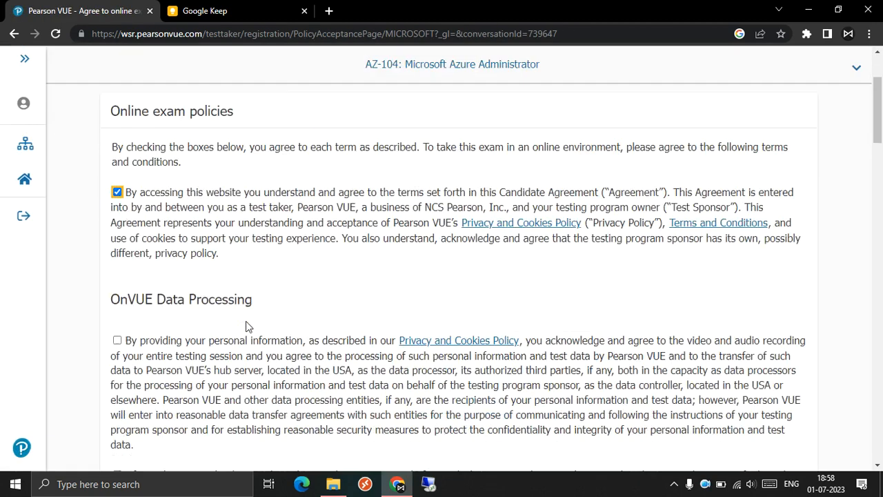
# Scroll through and agree to the online exam policies.
pyautogui.scroll(-3)
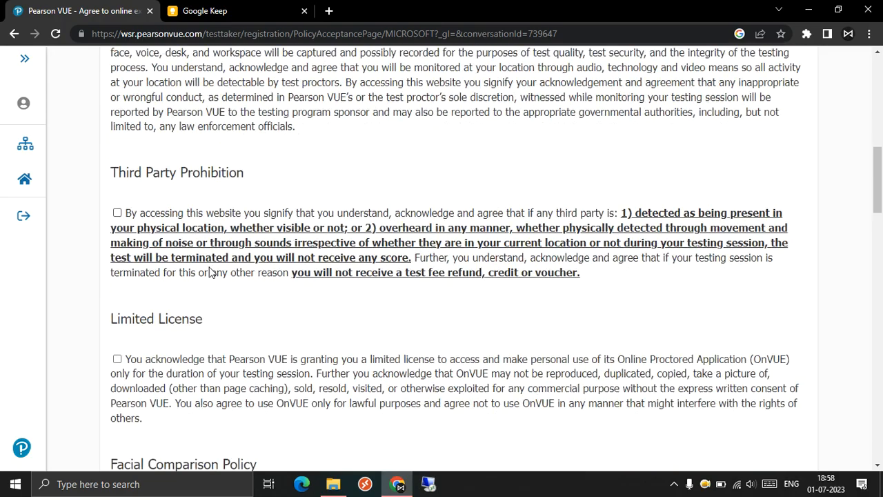
pyautogui.scroll(-3)
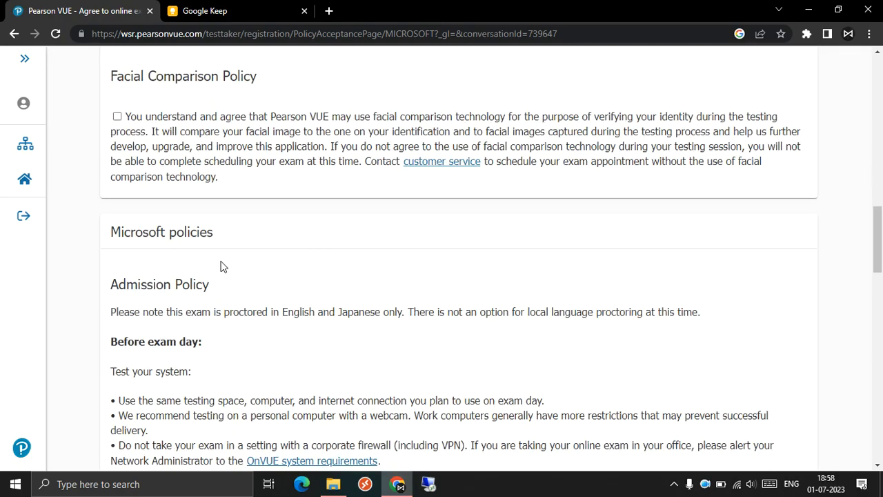
pyautogui.scroll(-3)
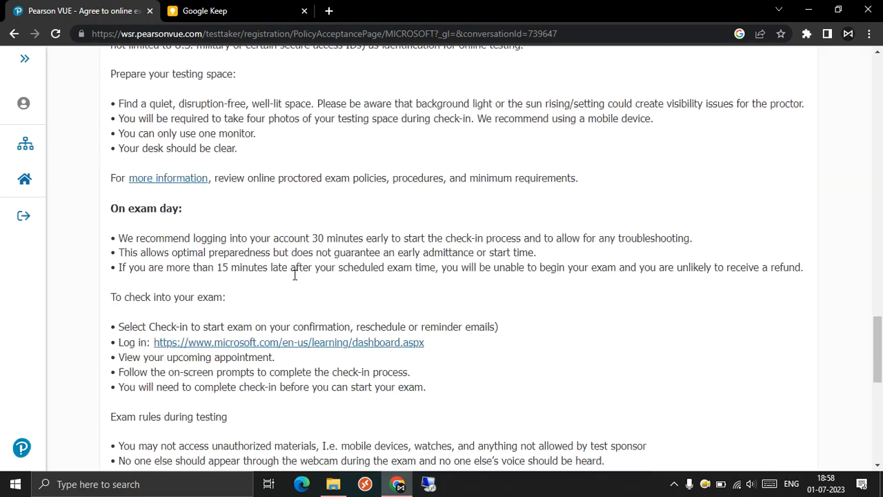
pyautogui.click(795, 377)
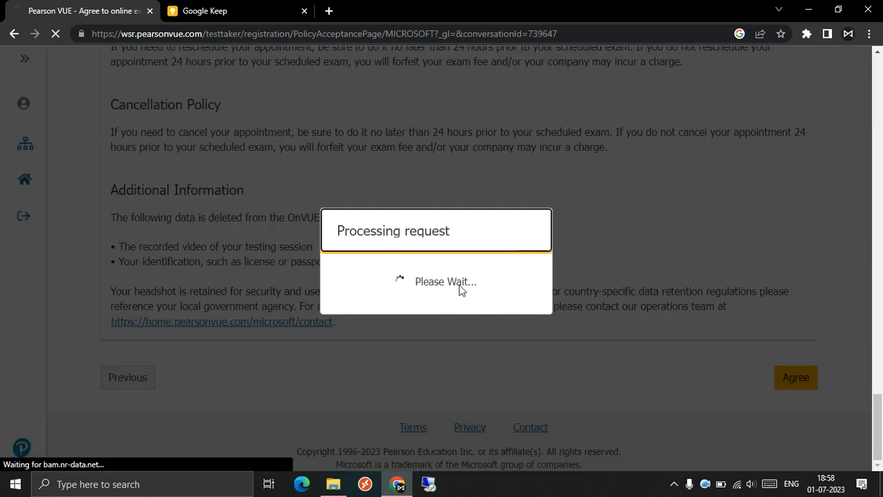
pyautogui.click(796, 377)
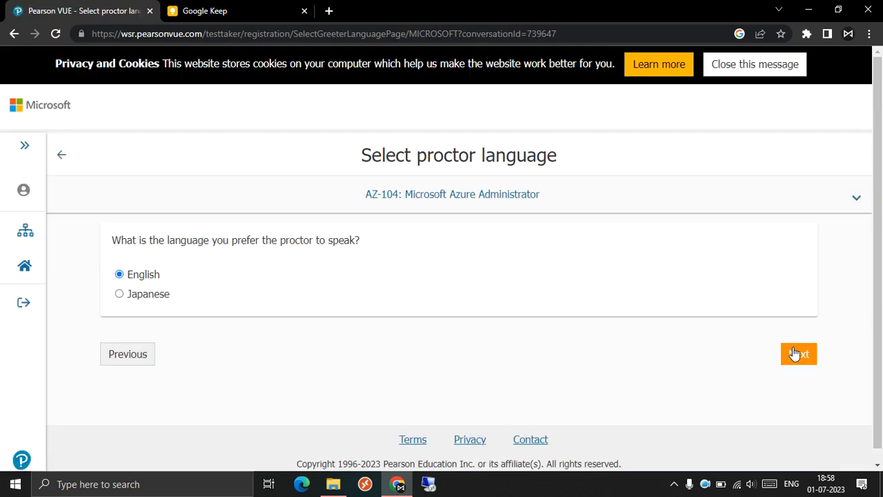
# Submit English as proctor language and confirm the Asia/Calcutta-IST time zone.
pyautogui.click(798, 353)
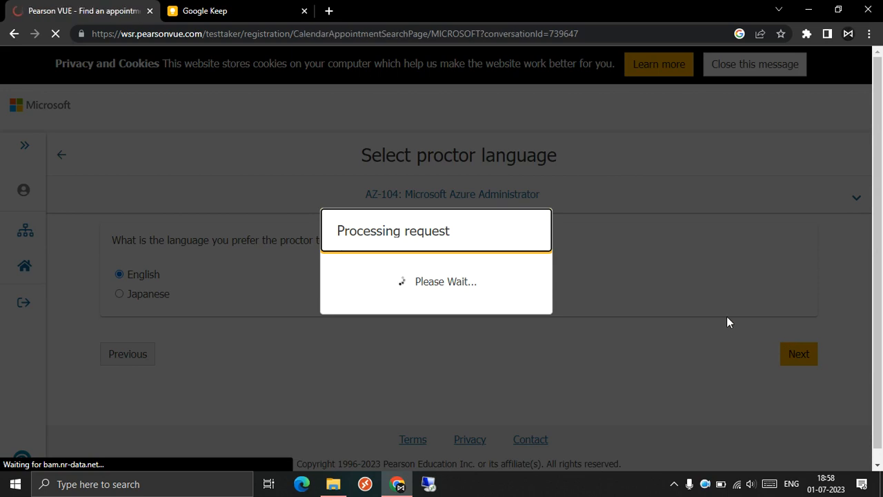
pyautogui.click(798, 353)
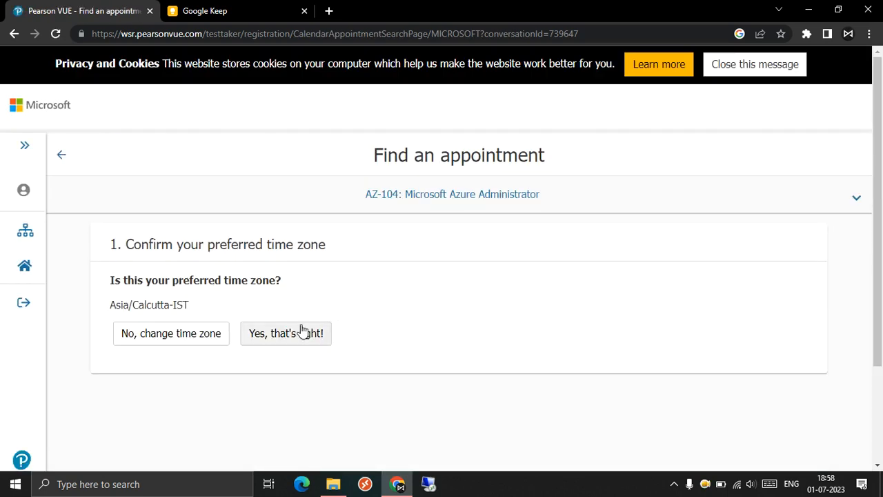
pyautogui.moveTo(299, 333)
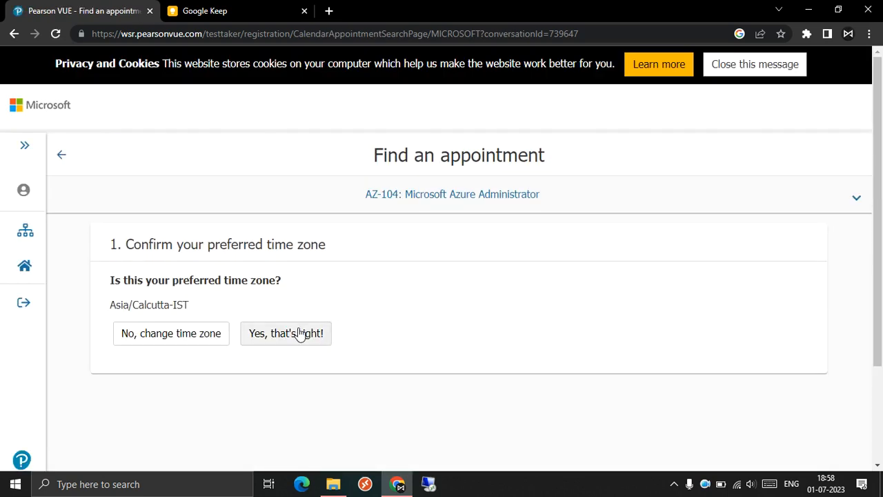
pyautogui.click(286, 333)
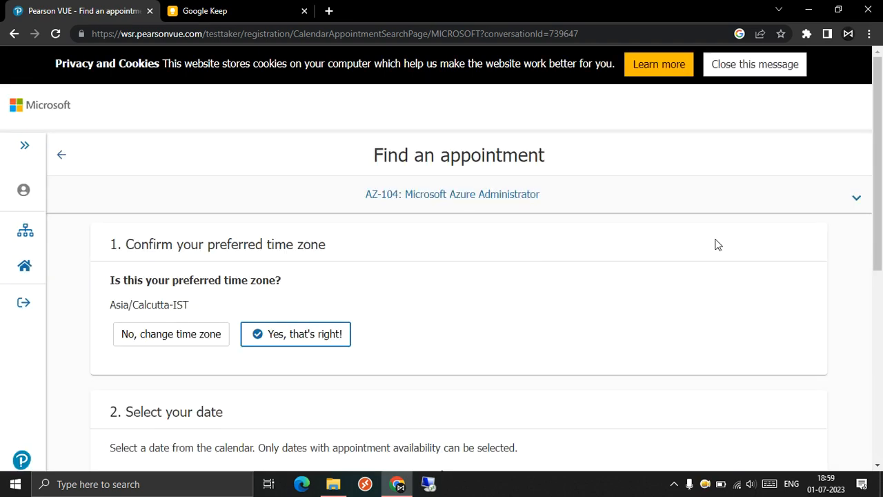
pyautogui.scroll(-3)
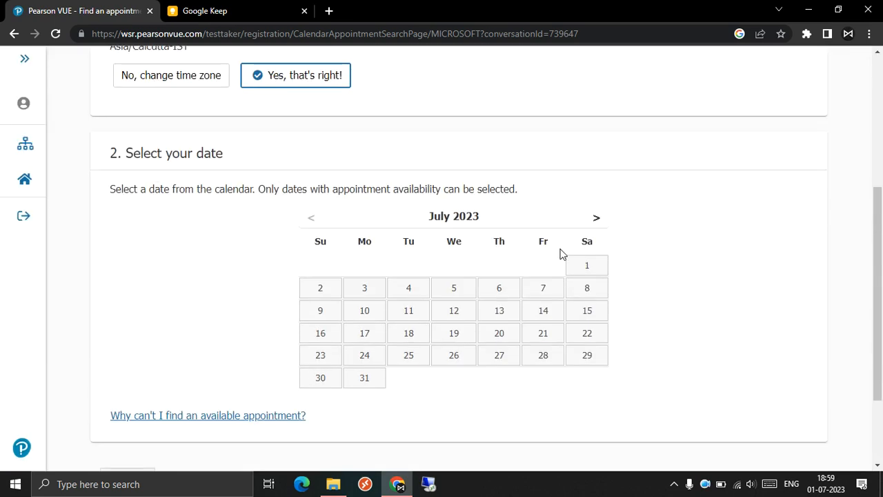
pyautogui.moveTo(582, 314)
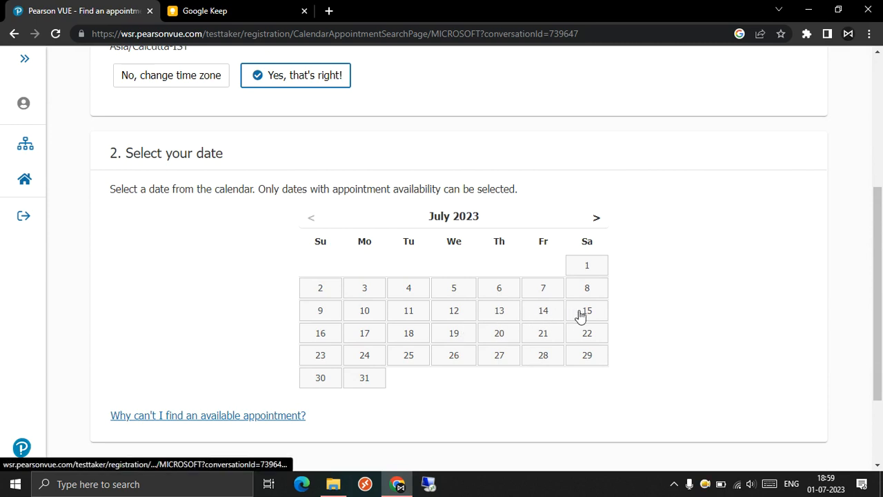
# Book Saturday, July 15, 2023 at 10:15 AM from the 9:15 AM - 1:00 PM slots.
pyautogui.click(586, 311)
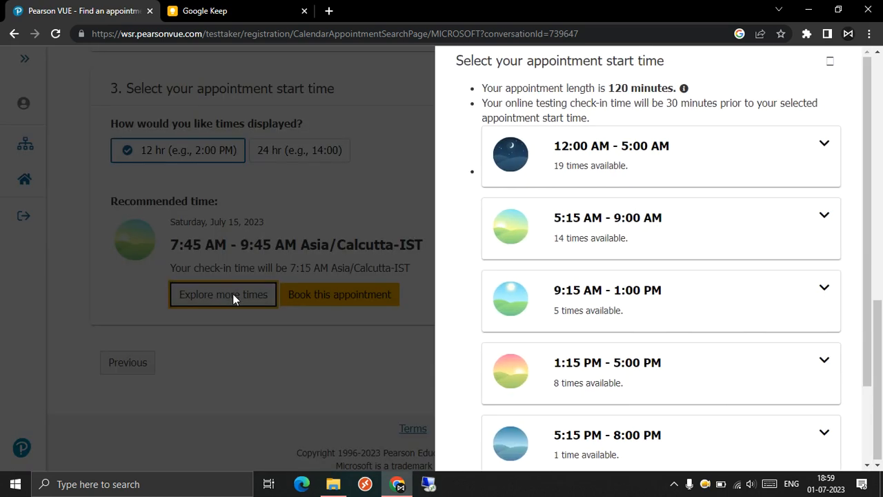
pyautogui.click(607, 289)
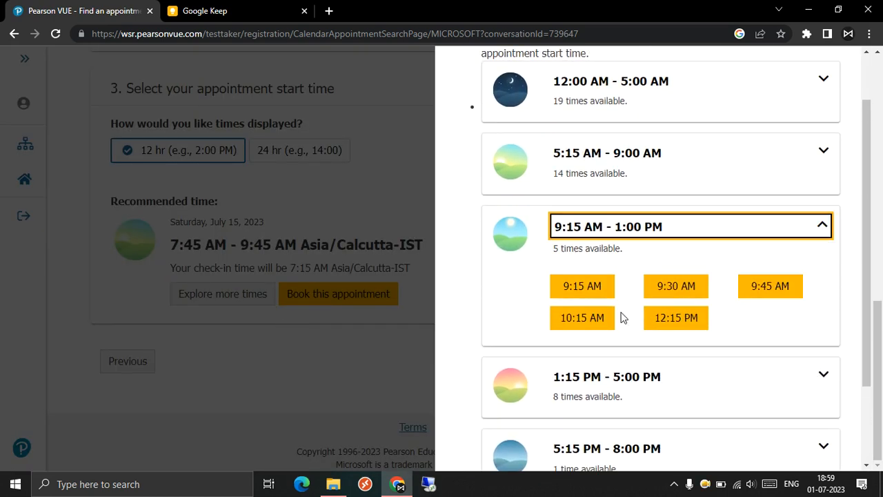
pyautogui.click(582, 317)
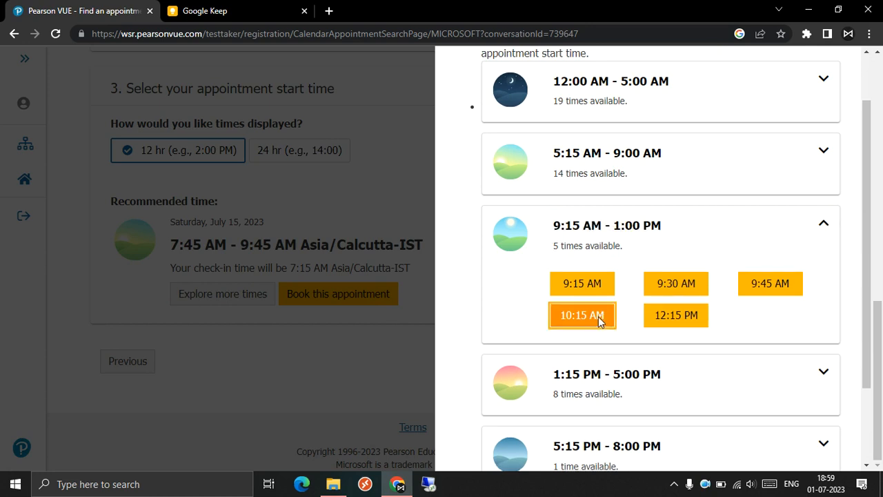
pyautogui.click(582, 316)
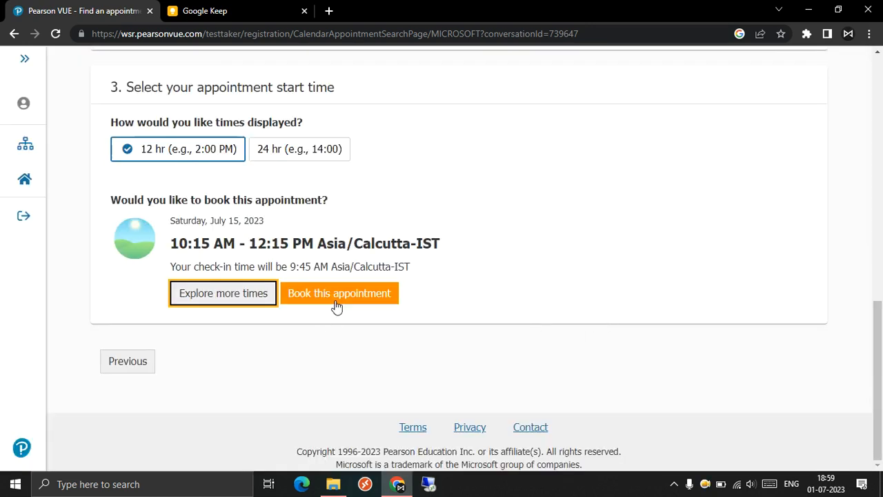
pyautogui.click(339, 292)
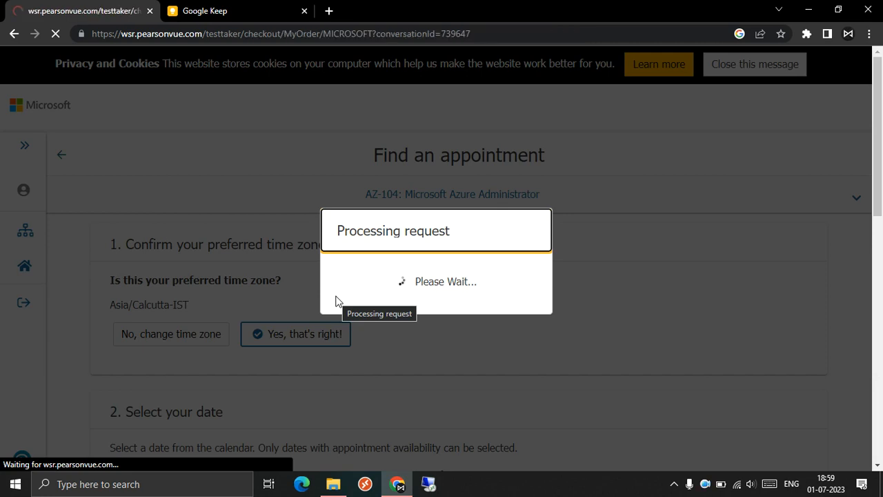
pyautogui.click(294, 333)
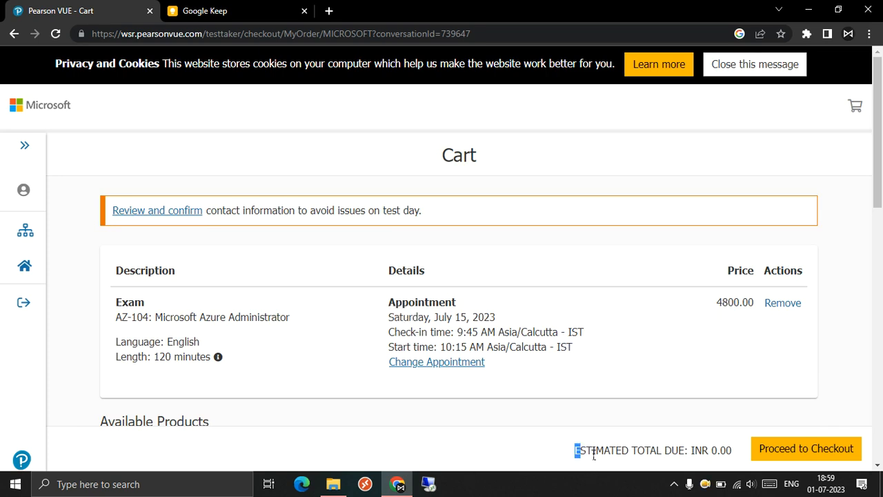
# Check the INR 0.00 total, proceed through checkout and billing, and submit the order.
pyautogui.moveTo(576, 450); pyautogui.dragTo(709, 450)
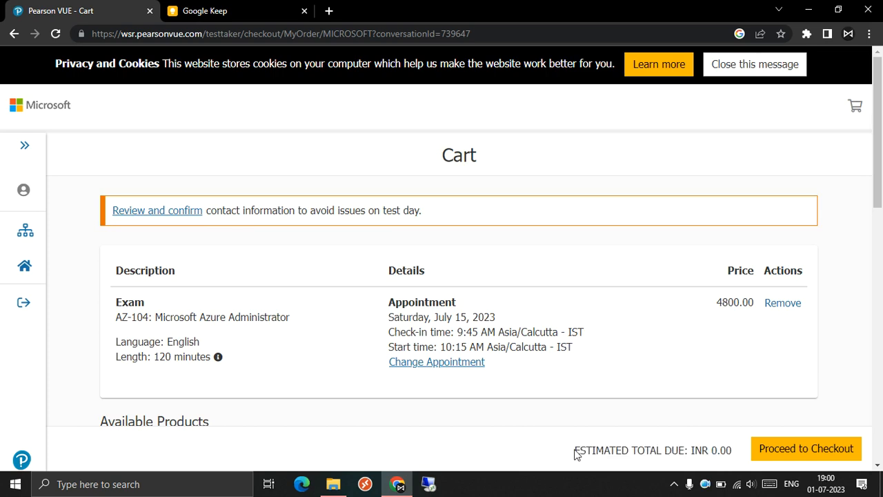
pyautogui.moveTo(735, 451)
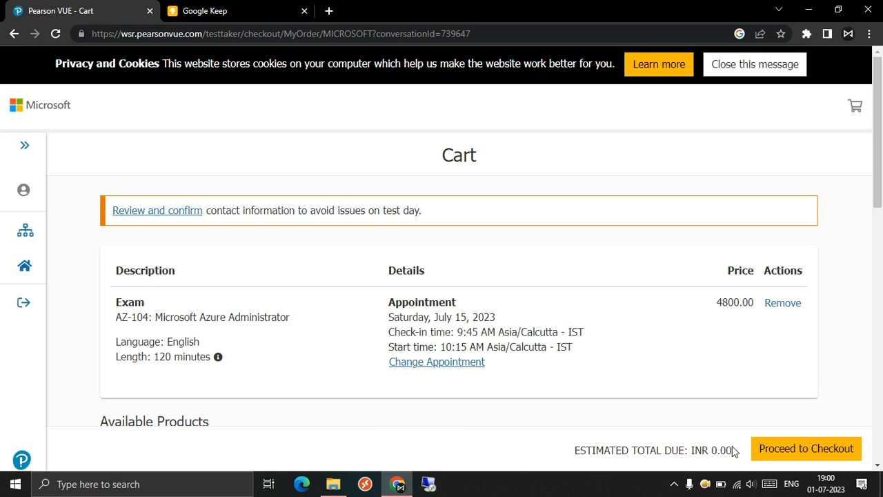
pyautogui.moveTo(619, 458)
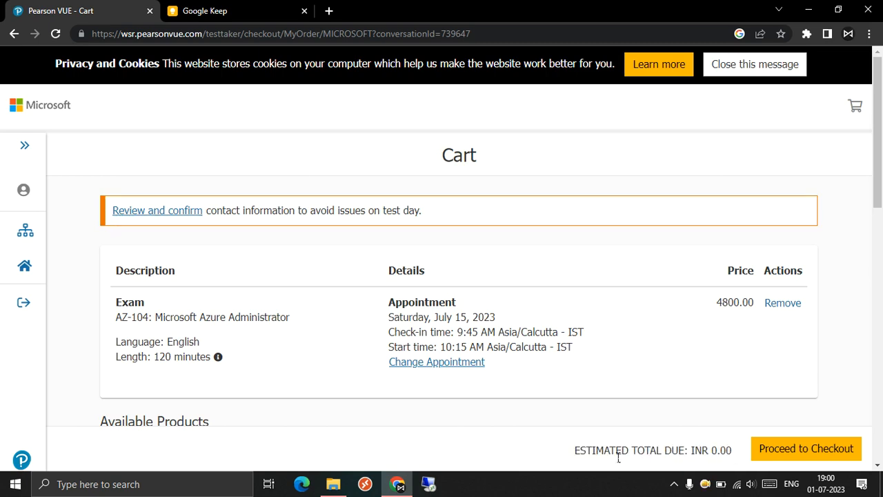
pyautogui.moveTo(574, 449); pyautogui.dragTo(728, 450)
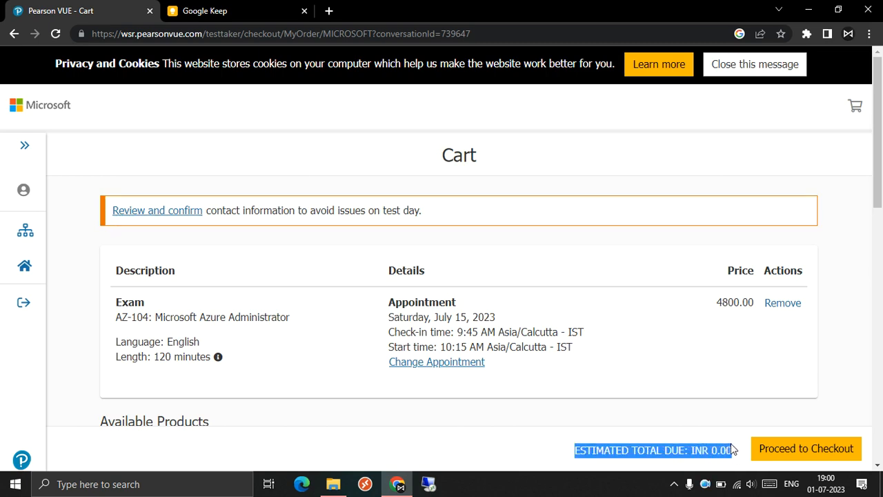
pyautogui.moveTo(628, 426)
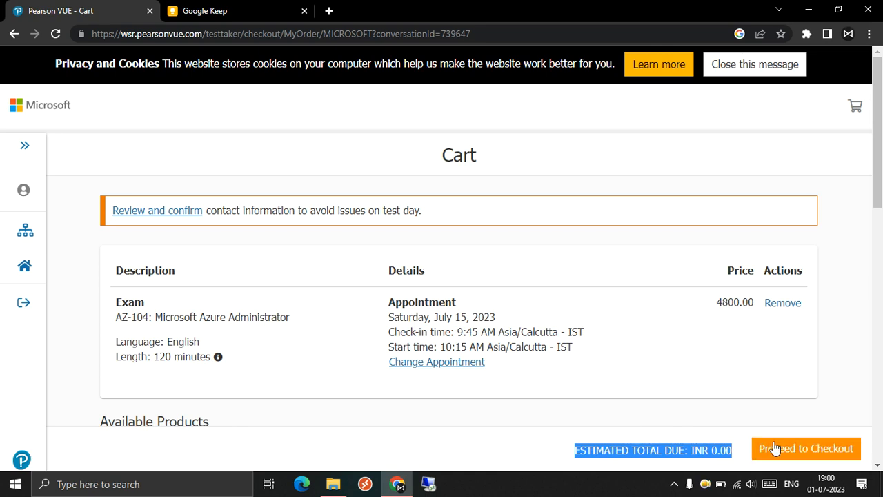
pyautogui.click(805, 448)
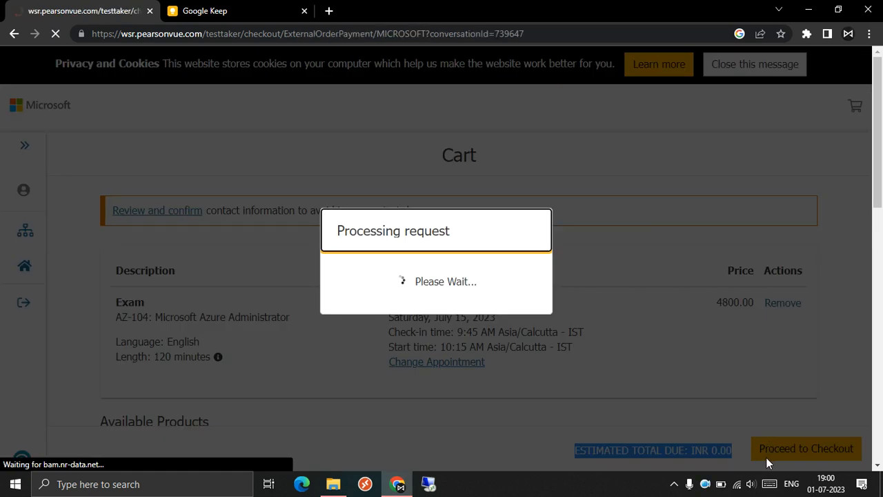
pyautogui.click(805, 449)
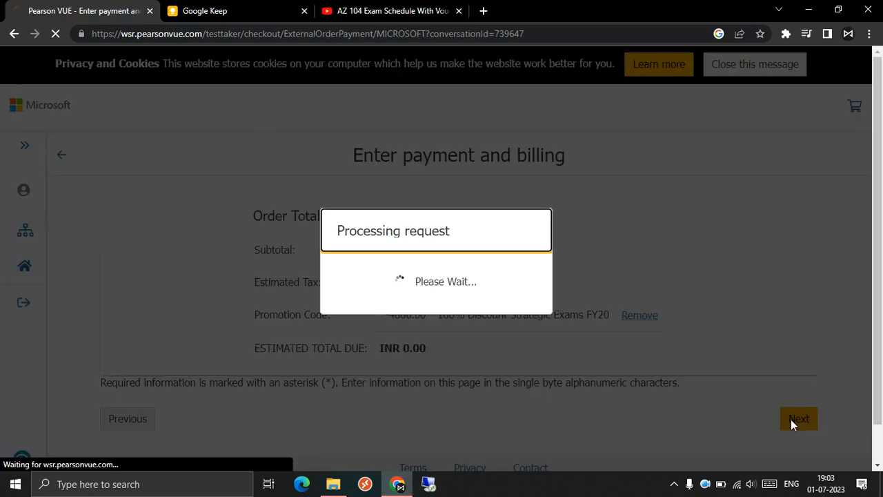
pyautogui.click(798, 418)
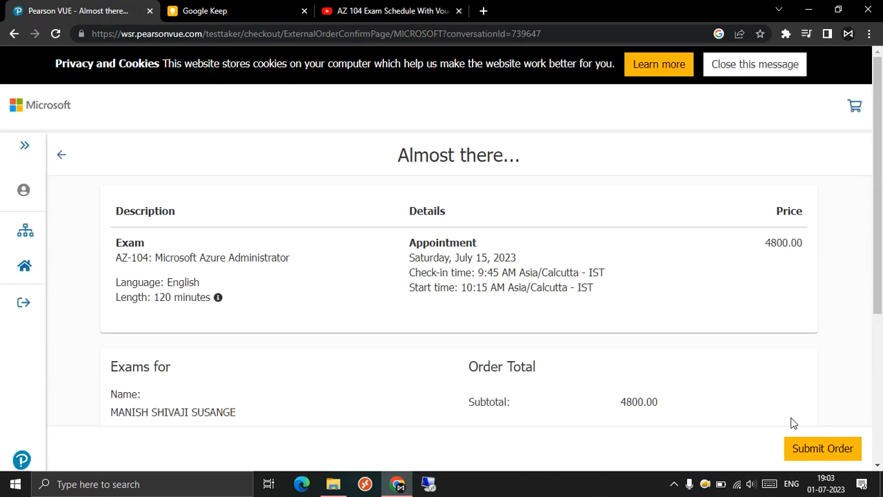
pyautogui.click(822, 448)
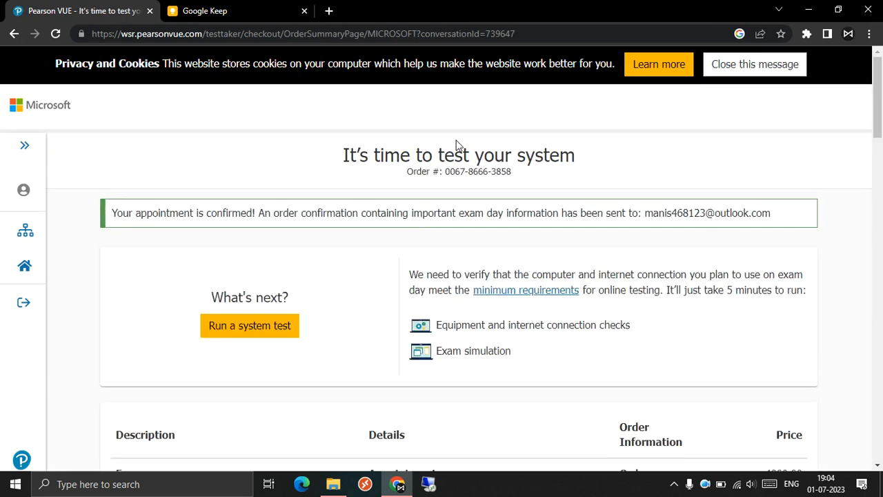
pyautogui.moveTo(501, 266)
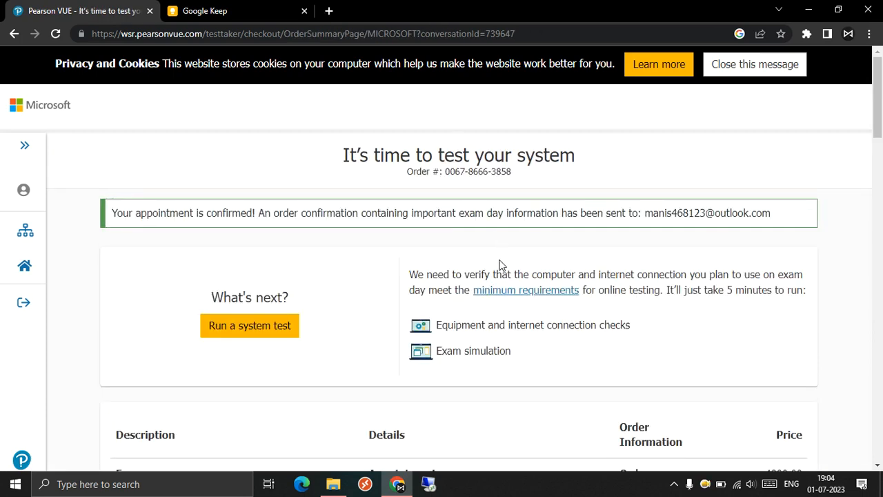
pyautogui.scroll(-3)
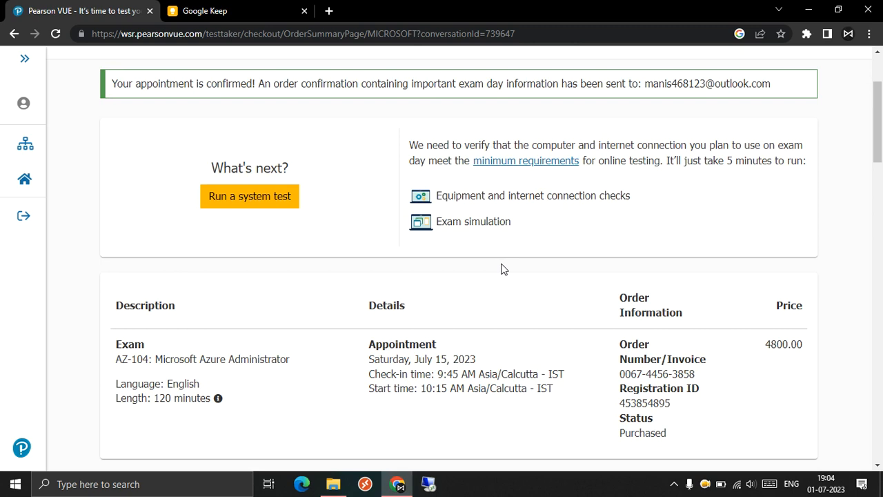
pyautogui.moveTo(333, 329)
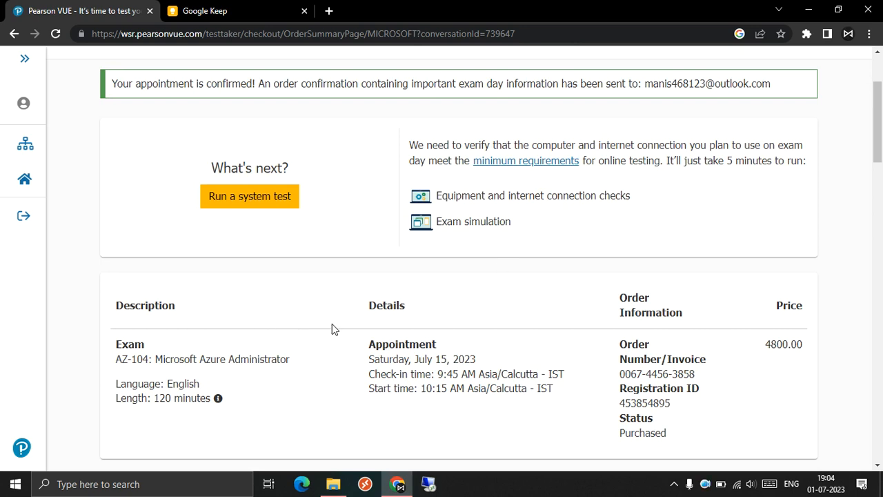
pyautogui.moveTo(113, 361)
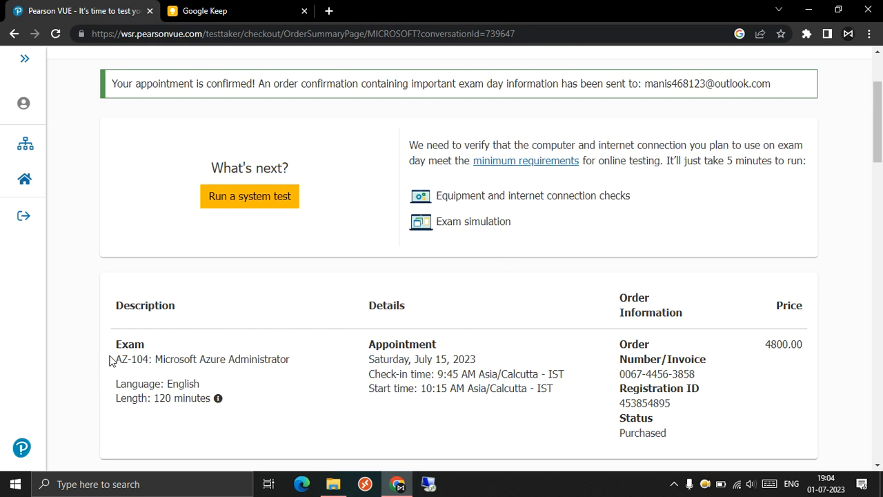